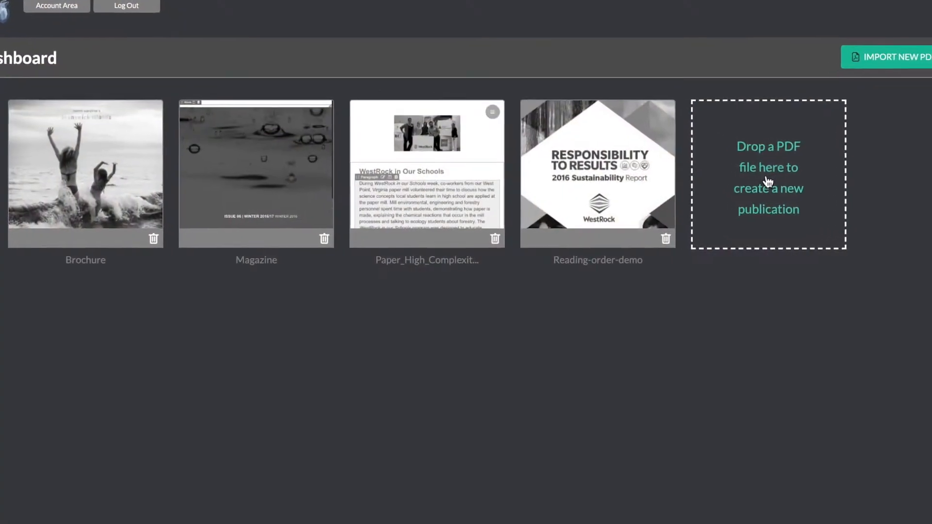
Step: Drop a PDF onto the dashboard to begin a new publication import
{"action": "left_click", "coordinate": [885, 56]}
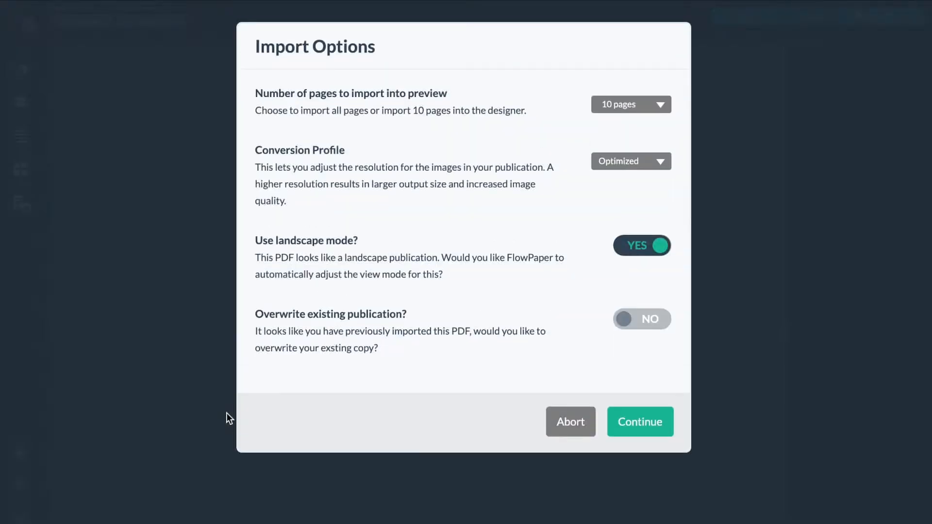
Step: Continue the import and page forward twice to the Industry news page
{"action": "left_click", "coordinate": [639, 421]}
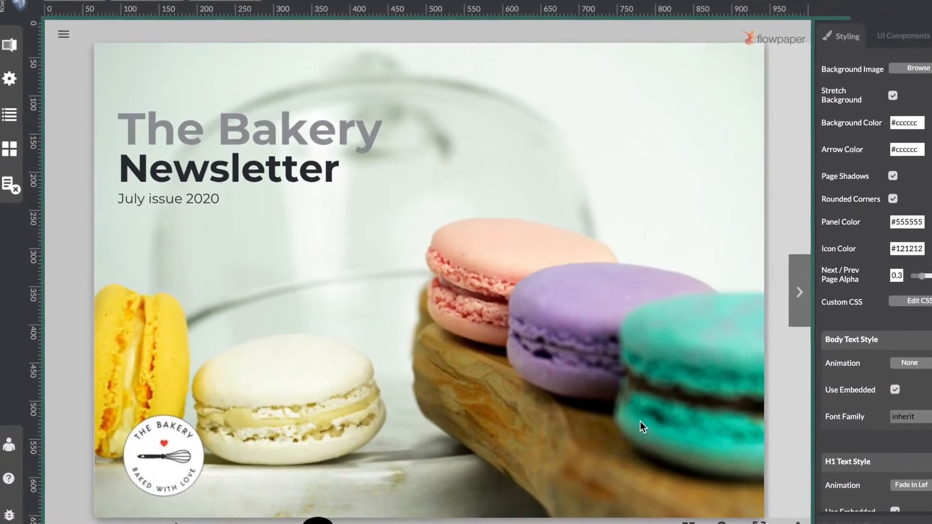
{"action": "left_click", "coordinate": [798, 291]}
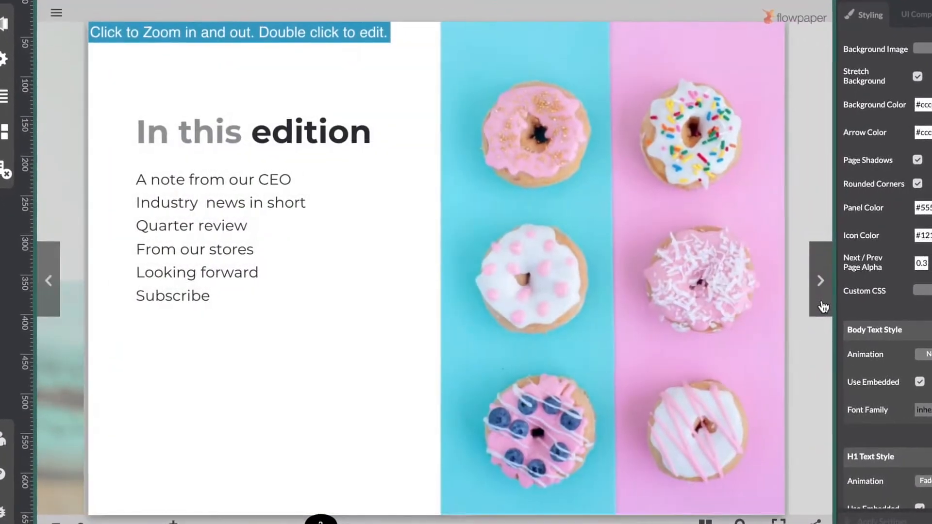
{"action": "left_click", "coordinate": [821, 280]}
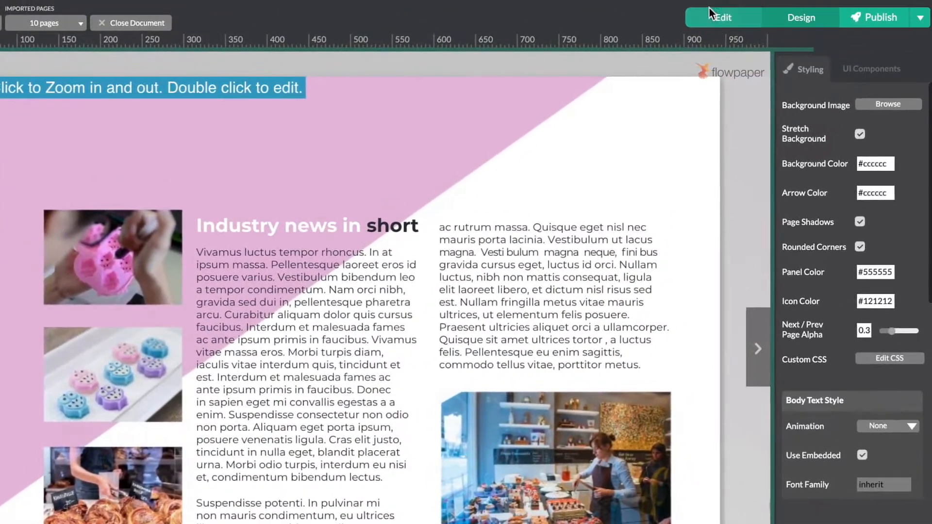
Step: Edit page 5 and add an empty expanded content block below it
{"action": "left_click", "coordinate": [722, 18]}
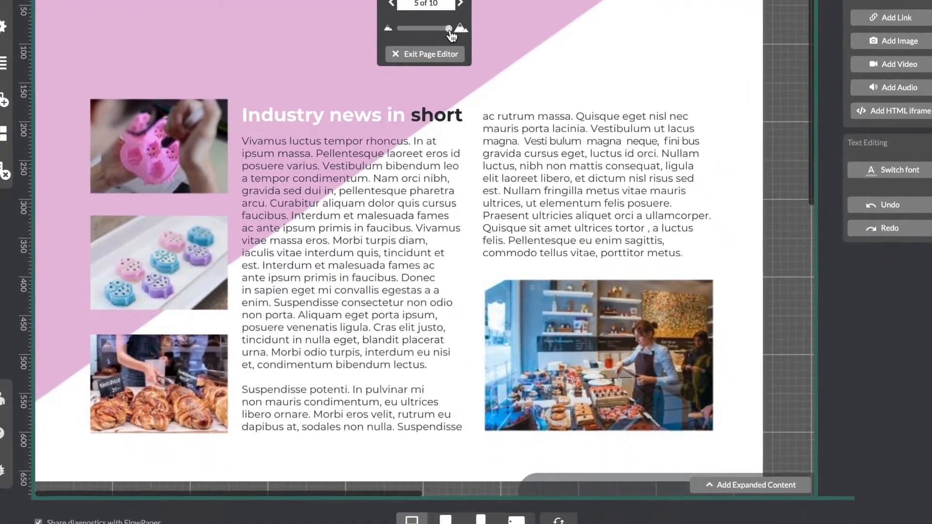
{"action": "left_click", "coordinate": [755, 484]}
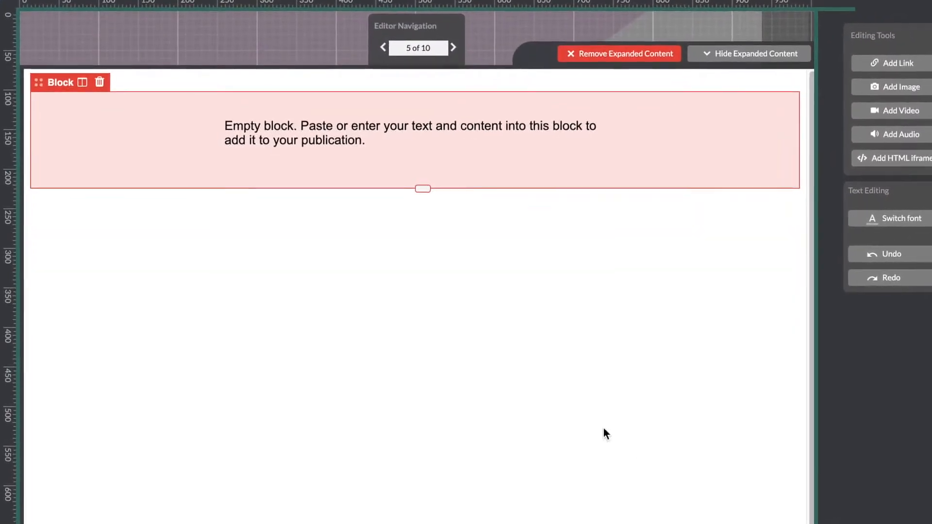
Step: Paste the article text into the block and set 'From Our Stores' as H1
{"action": "left_click", "coordinate": [410, 140]}
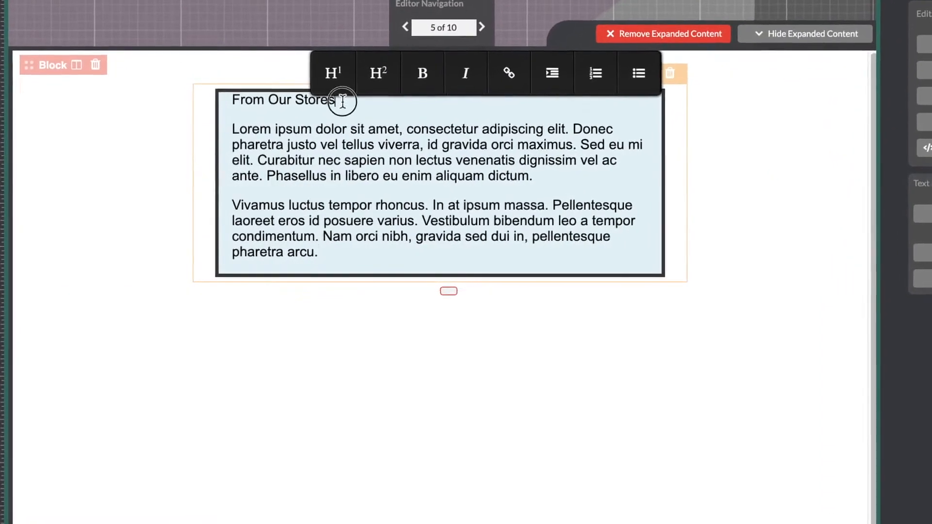
{"action": "left_click", "coordinate": [333, 73]}
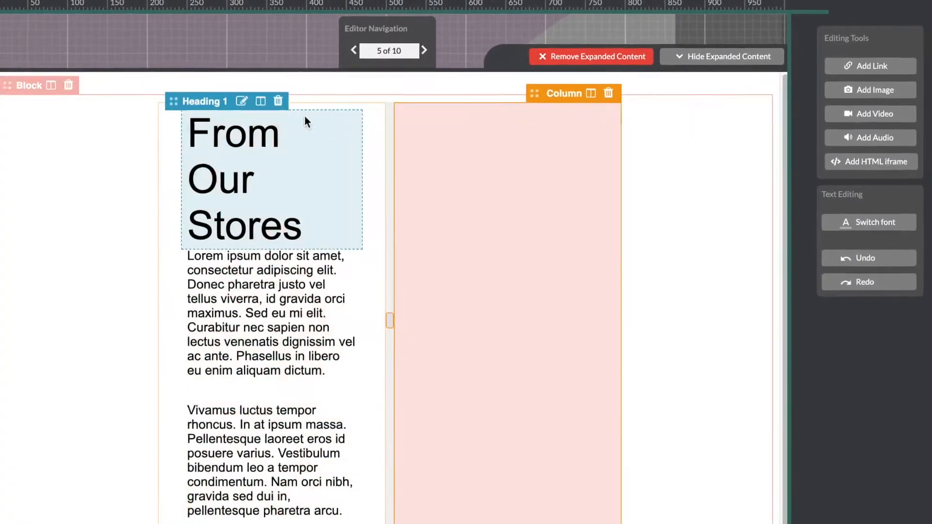
Step: Insert Cupcakes.png into the right column beside the article text
{"action": "left_click", "coordinate": [869, 90]}
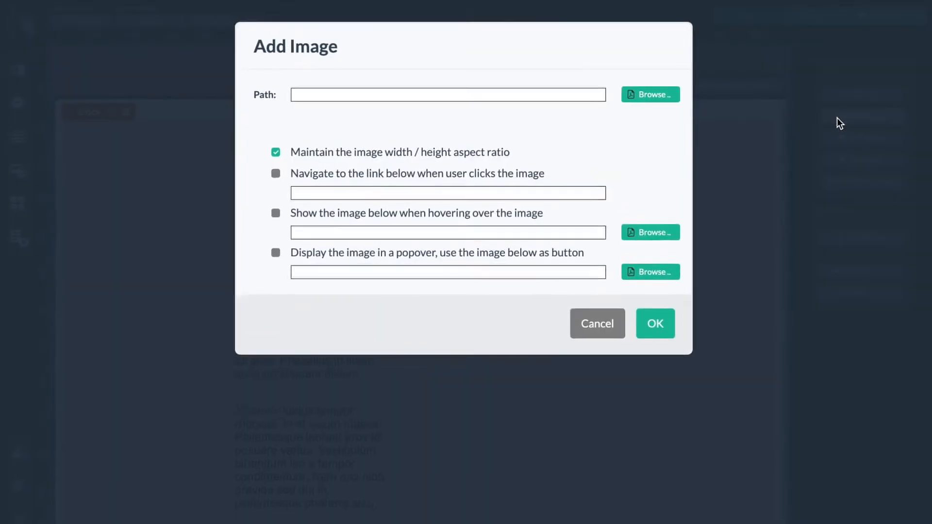
{"action": "left_click", "coordinate": [649, 94]}
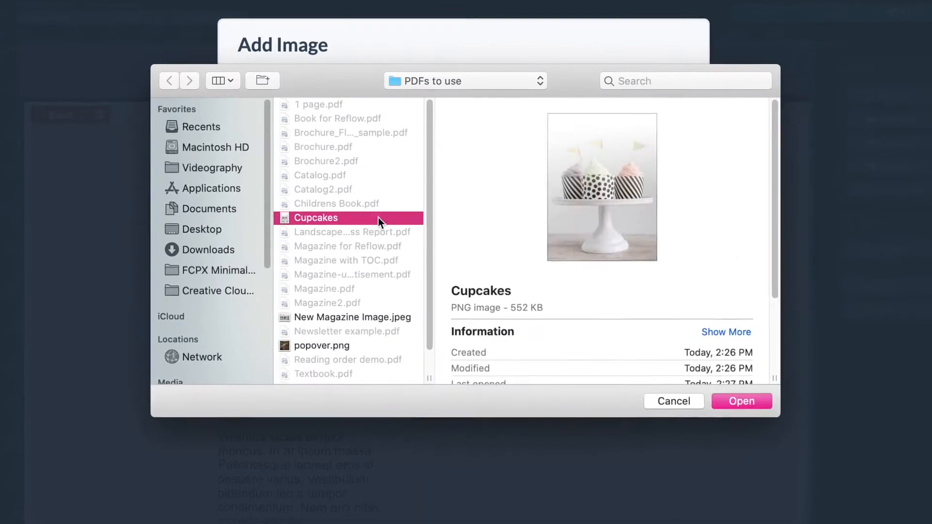
{"action": "left_click", "coordinate": [740, 401]}
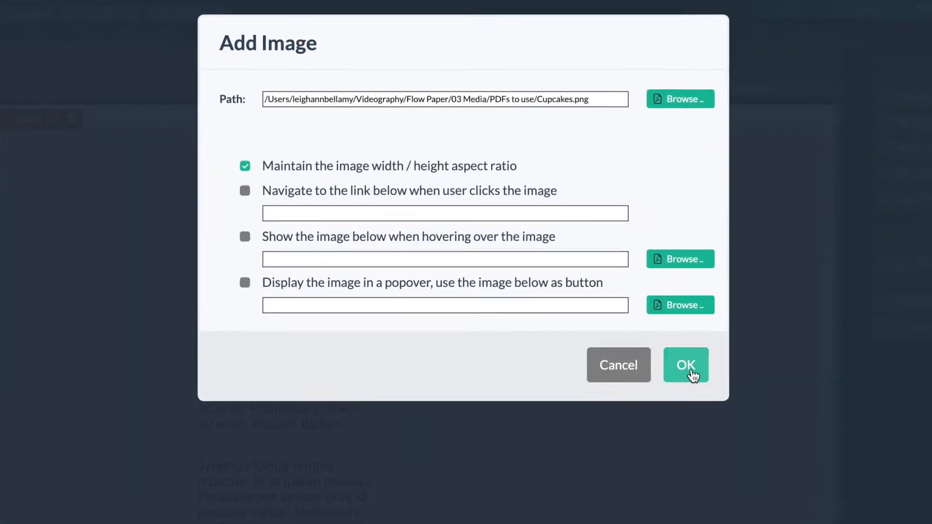
{"action": "left_click", "coordinate": [685, 364]}
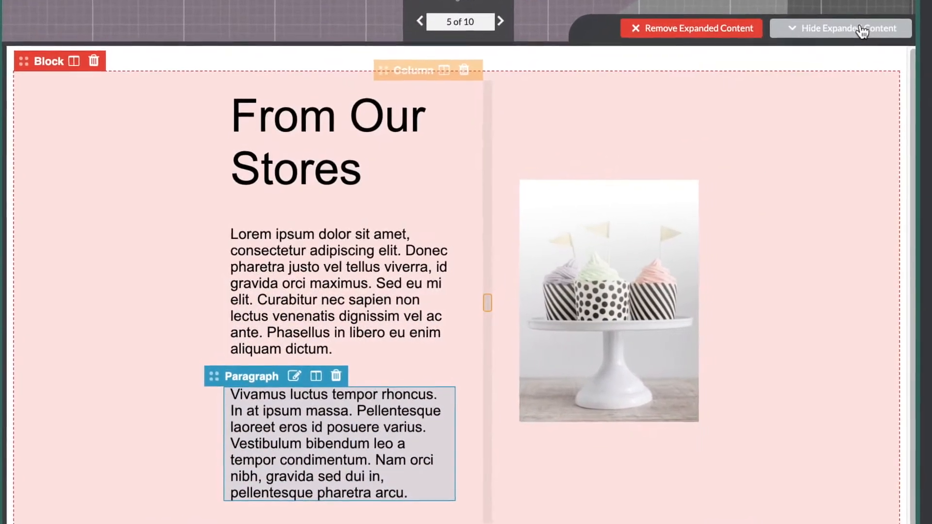
Step: Preview page 5, expand the article with READ ON, and view it on mobile
{"action": "left_click", "coordinate": [840, 28]}
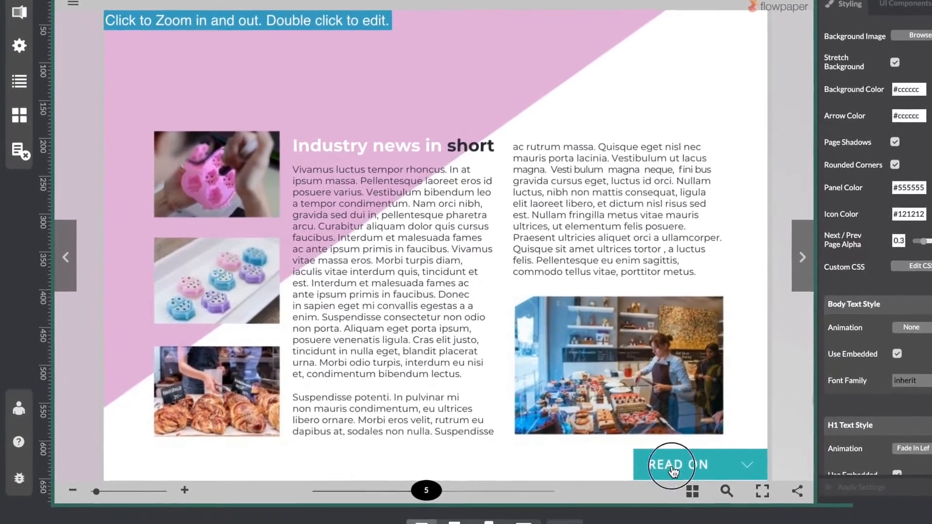
{"action": "left_click", "coordinate": [670, 466]}
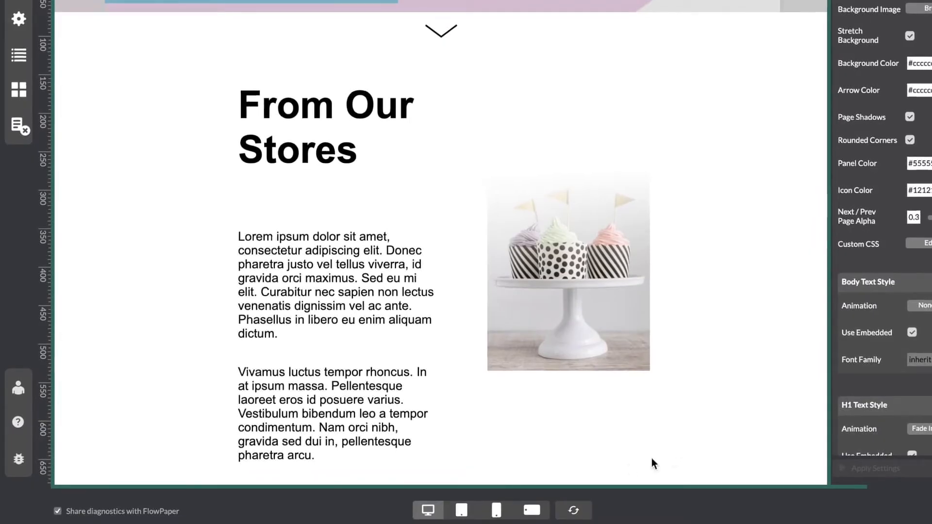
{"action": "left_click", "coordinate": [472, 510]}
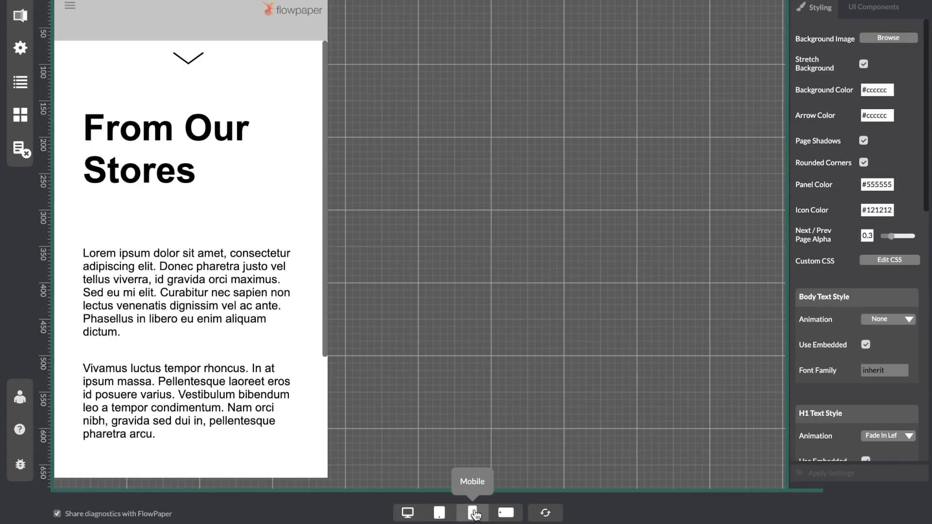
{"action": "left_click", "coordinate": [473, 512]}
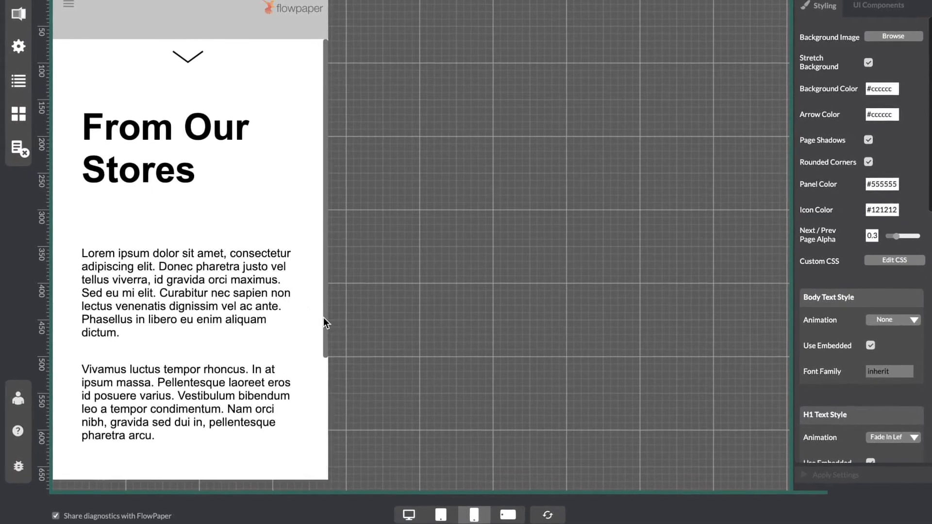